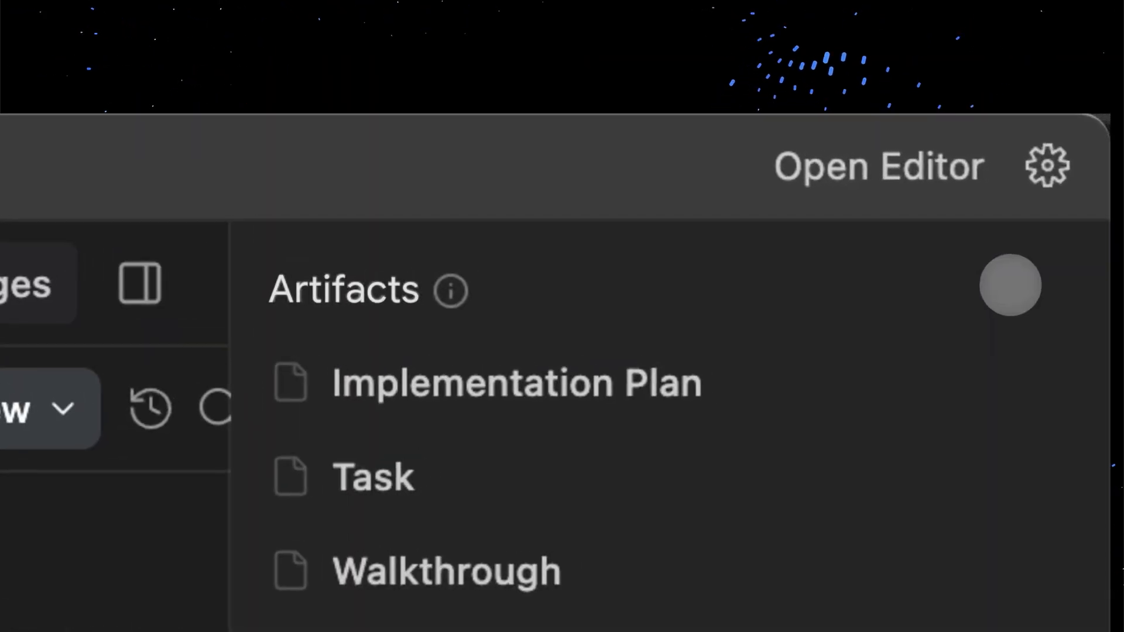
Step: Bring up the Heartbeat Visualization Implementation Plan in the review pane
{"action": "left_click", "coordinate": [517, 382]}
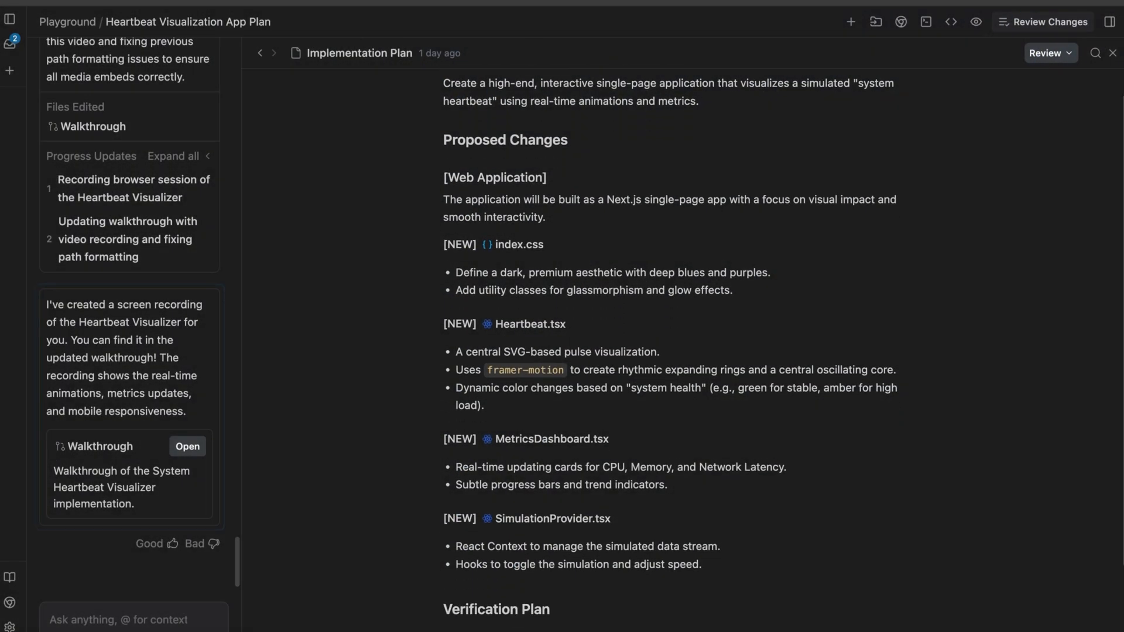
Step: Scroll the Artifacts list down to the SkyTrack Implementation Plan V1 Original
{"action": "scroll", "scroll_direction": "down", "scroll_amount": 3}
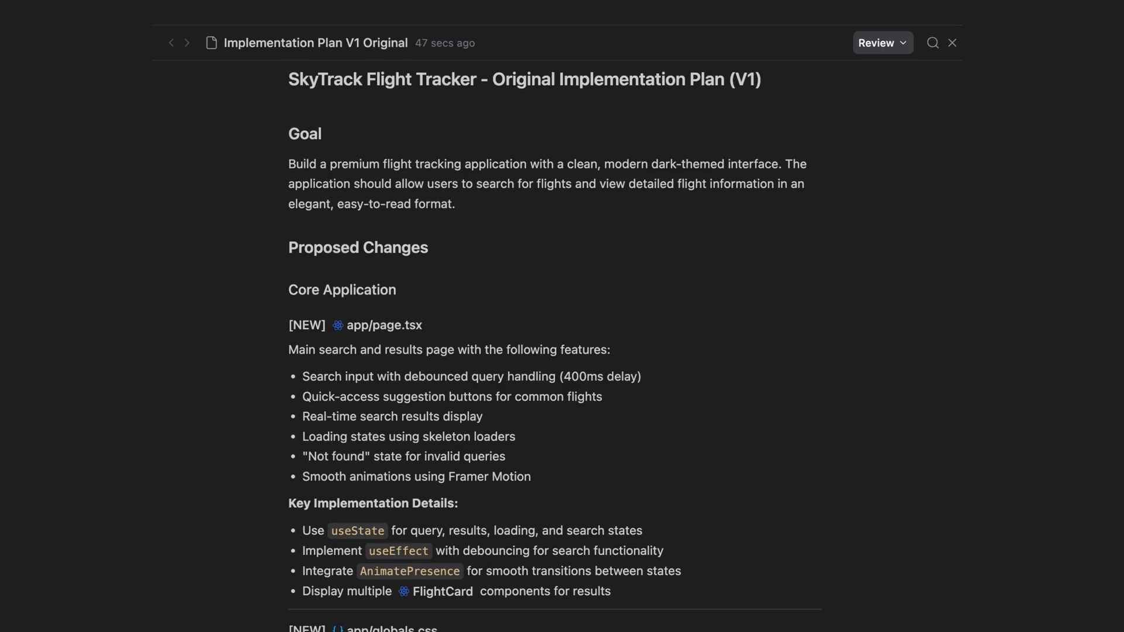
{"action": "scroll", "scroll_direction": "down", "scroll_amount": 3}
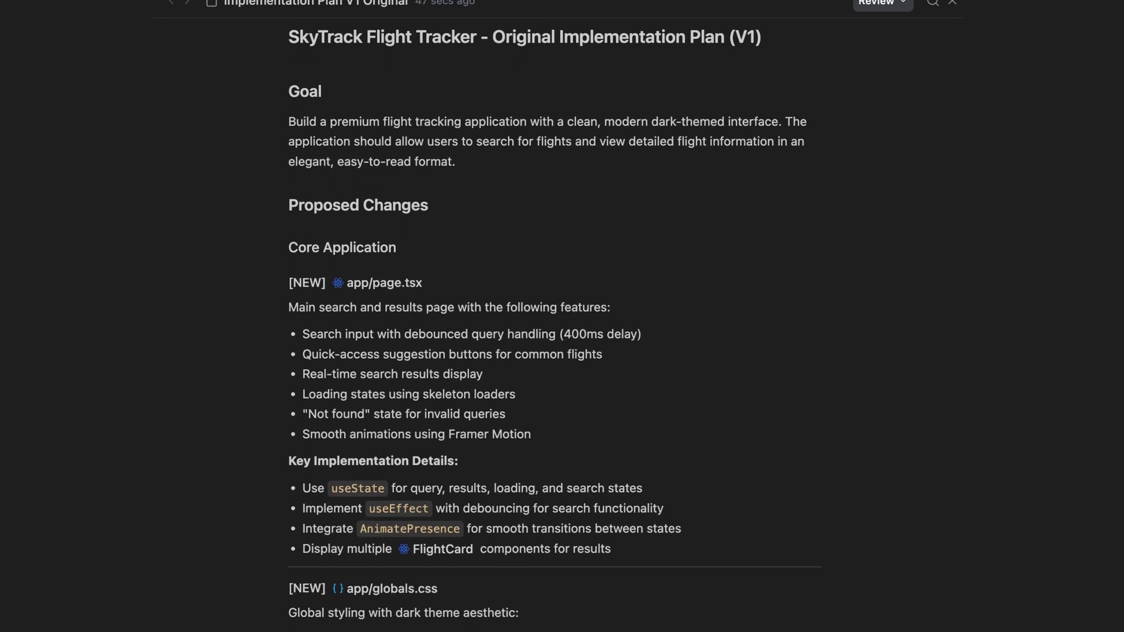
{"action": "scroll", "scroll_direction": "down", "scroll_amount": 3}
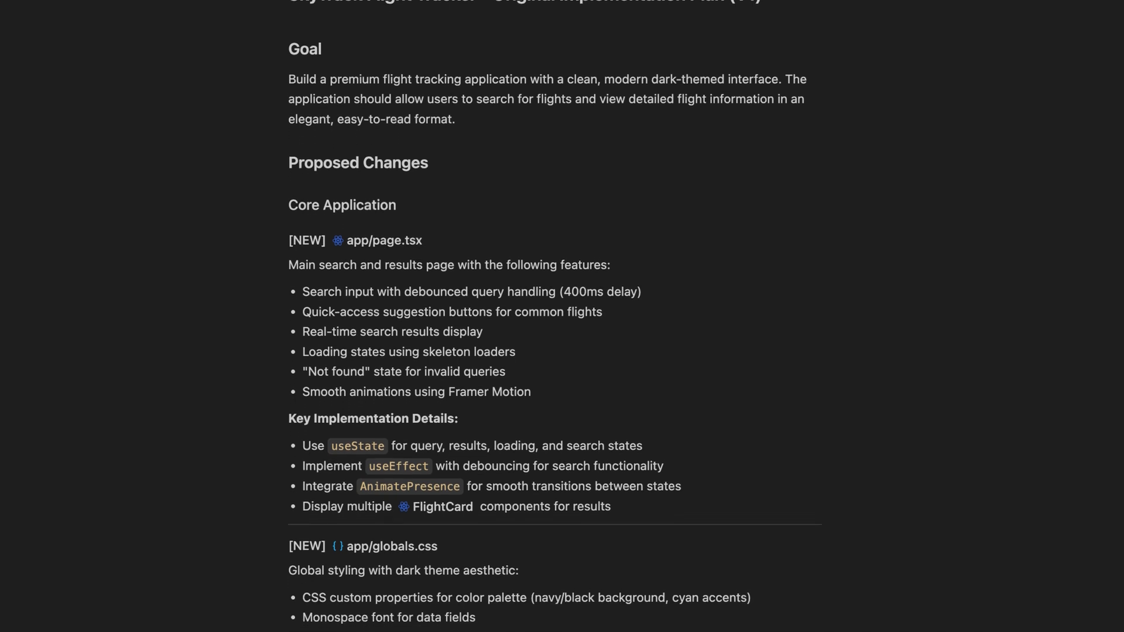
{"action": "scroll", "scroll_direction": "down", "scroll_amount": 3}
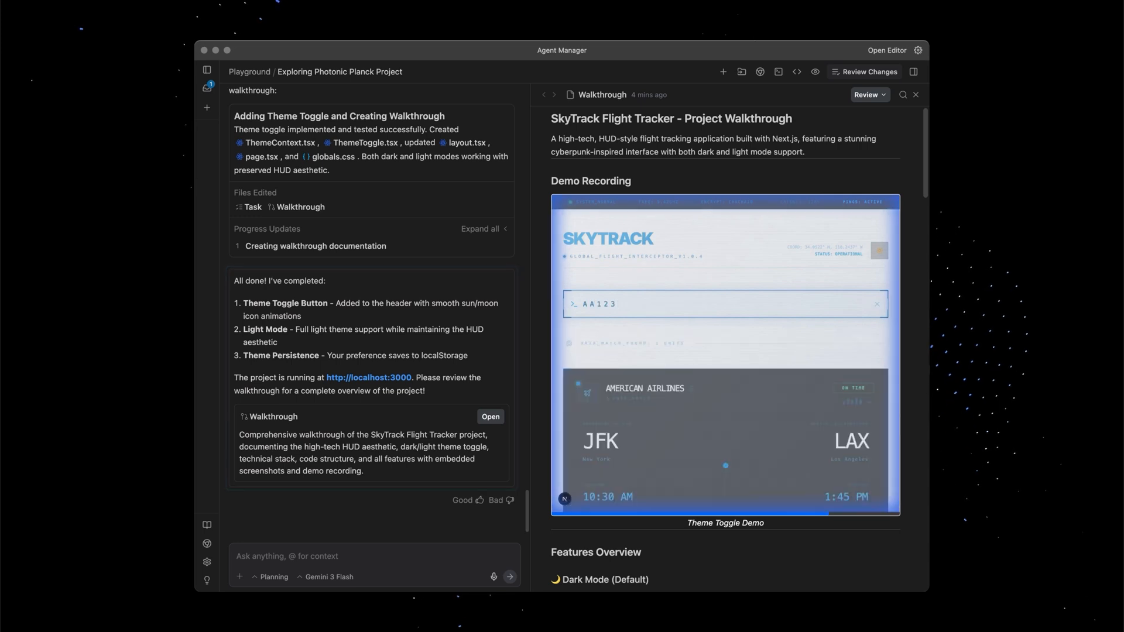
Step: Scroll the SkyTrack walkthrough down to its Features Overview with the Dark Mode screenshot
{"action": "scroll", "scroll_direction": "down", "scroll_amount": 3}
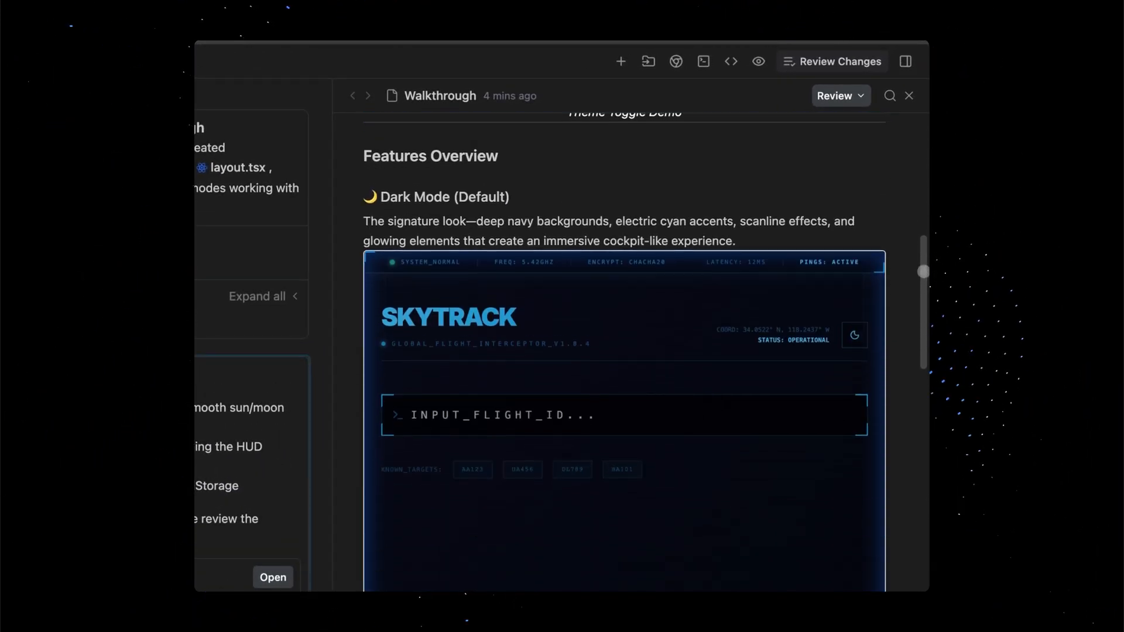
Step: Draft a comment reading 'Rename this Sonic' on the Light Mode Initial status area
{"action": "left_click", "coordinate": [352, 95]}
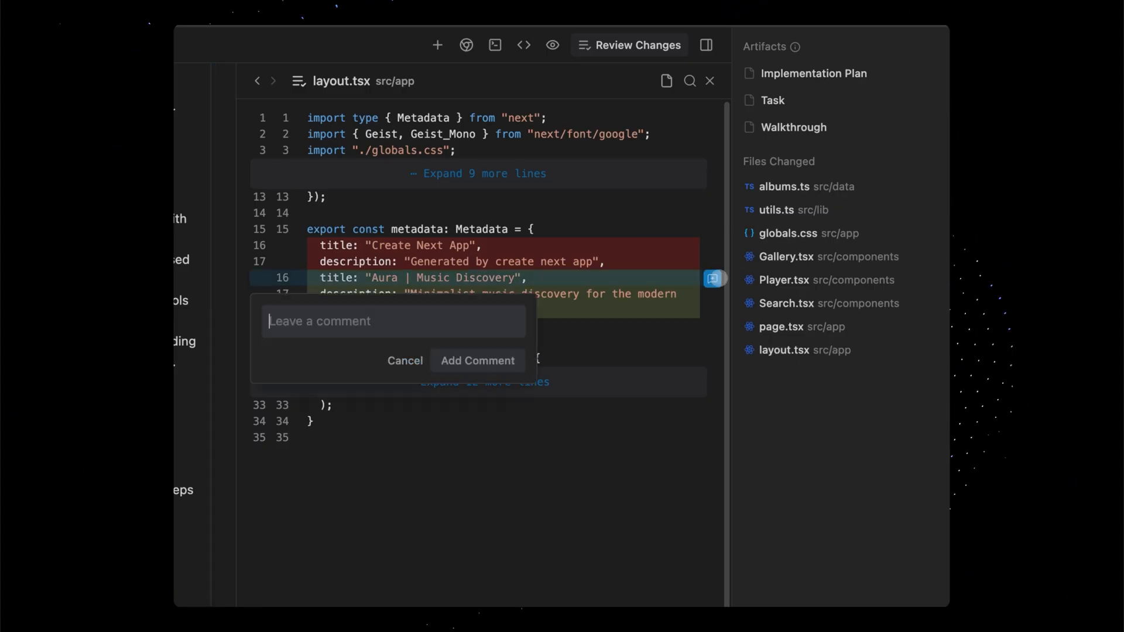
{"action": "type", "text": "Rename this Sonic"}
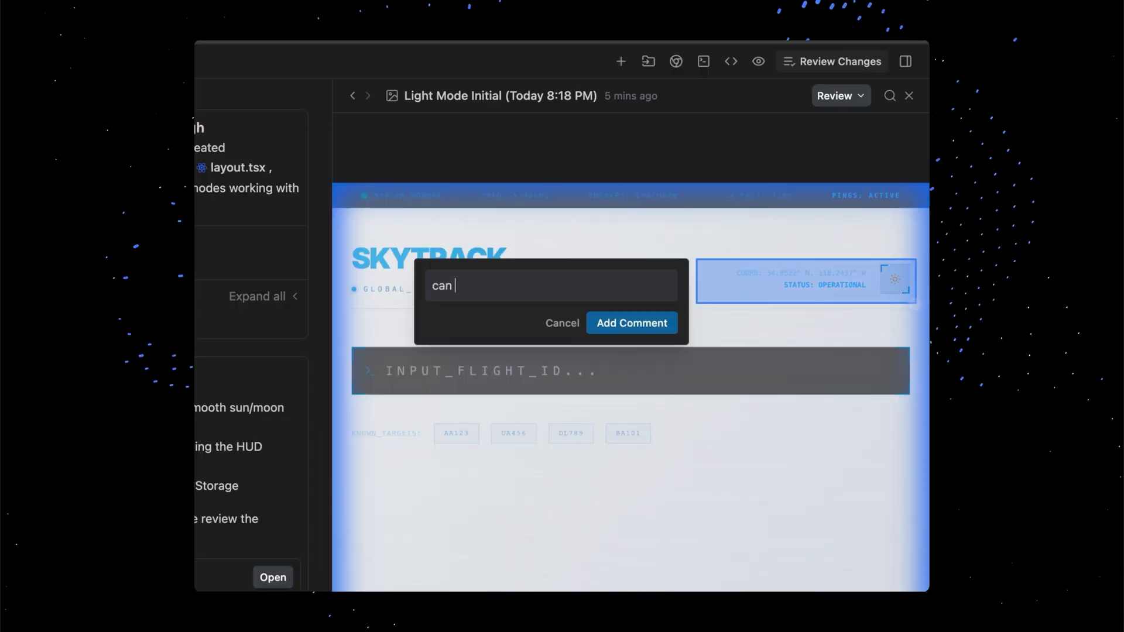
Step: Add a comment asking 'you add a little more contrast' on the status area
{"action": "type", "text": "you add a little more contrast"}
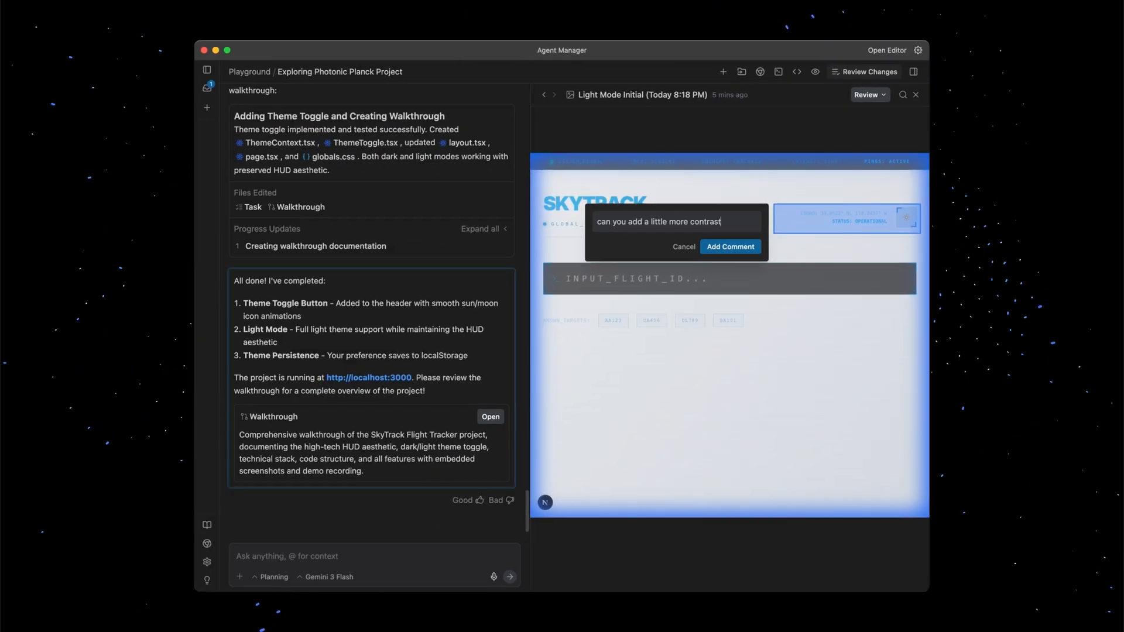
{"action": "left_click", "coordinate": [731, 247]}
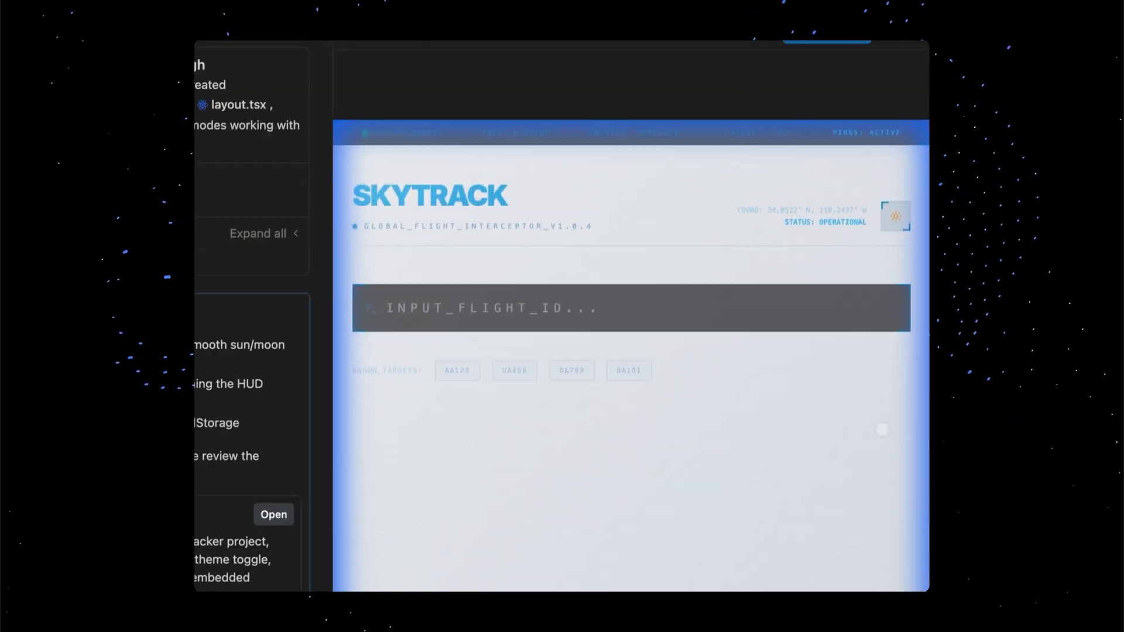
Step: Submit the review's 2 pending contrast comments so the agent starts generating
{"action": "left_click", "coordinate": [811, 121]}
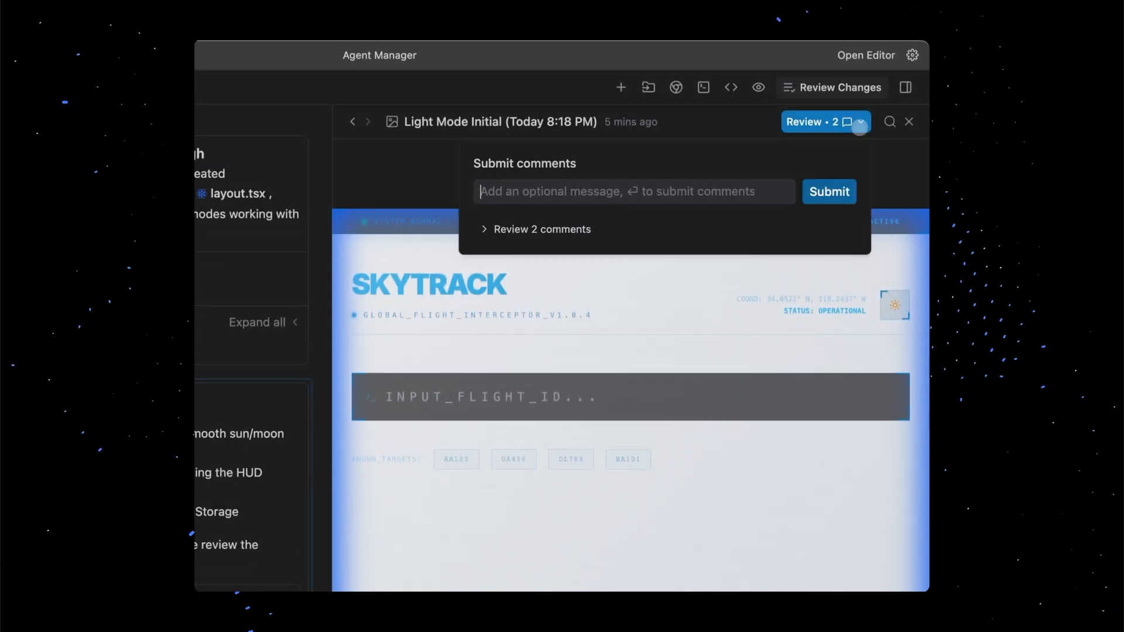
{"action": "left_click", "coordinate": [543, 229]}
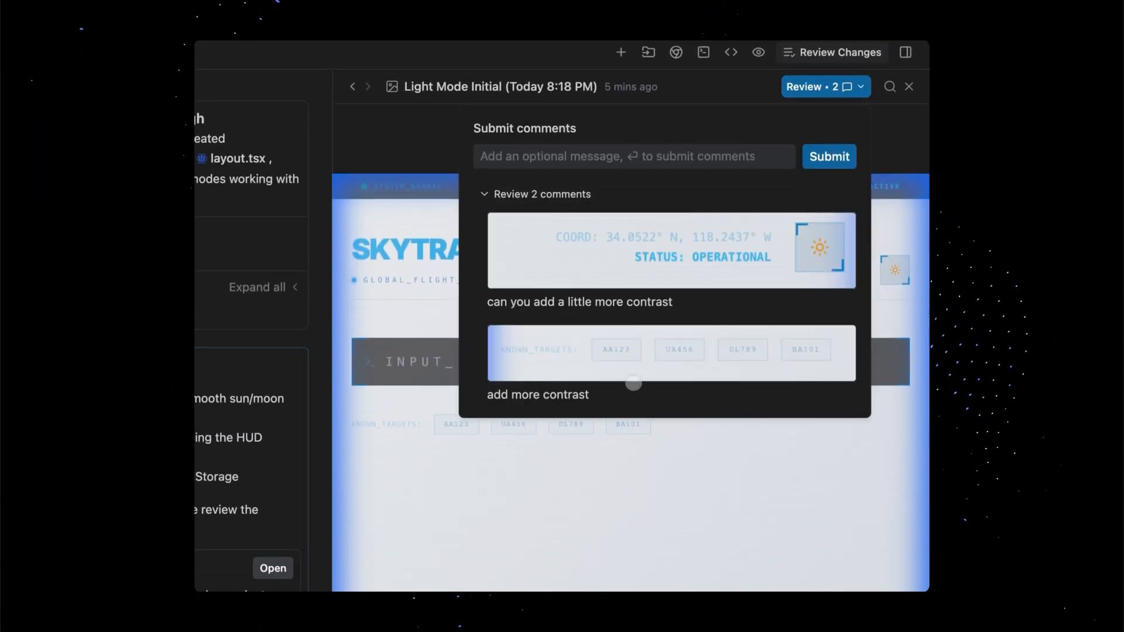
{"action": "left_click", "coordinate": [828, 156]}
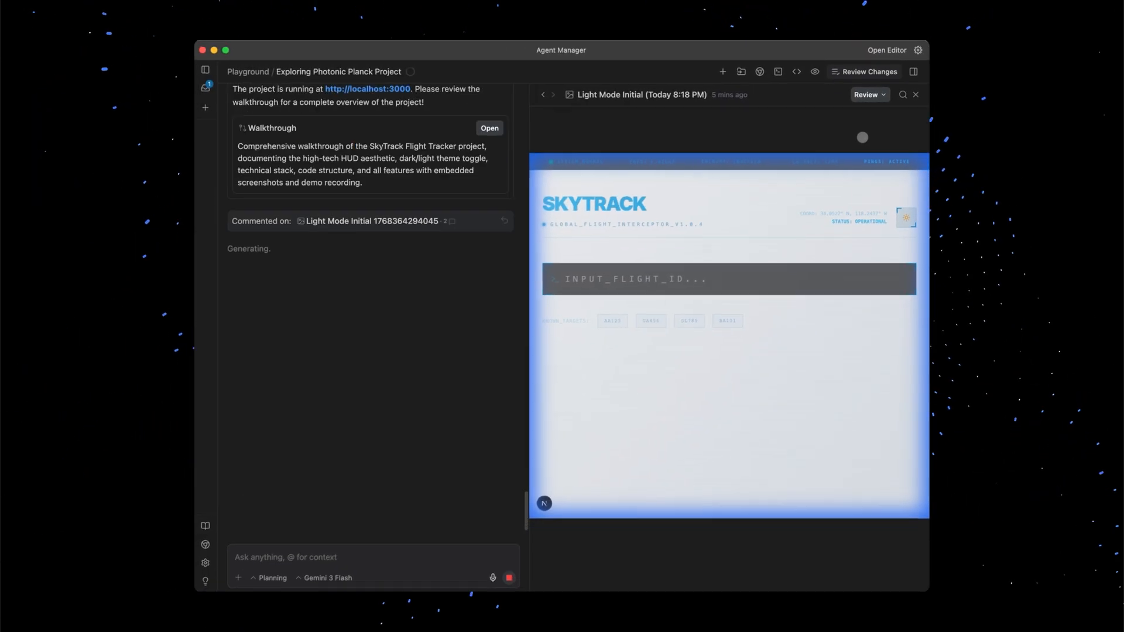